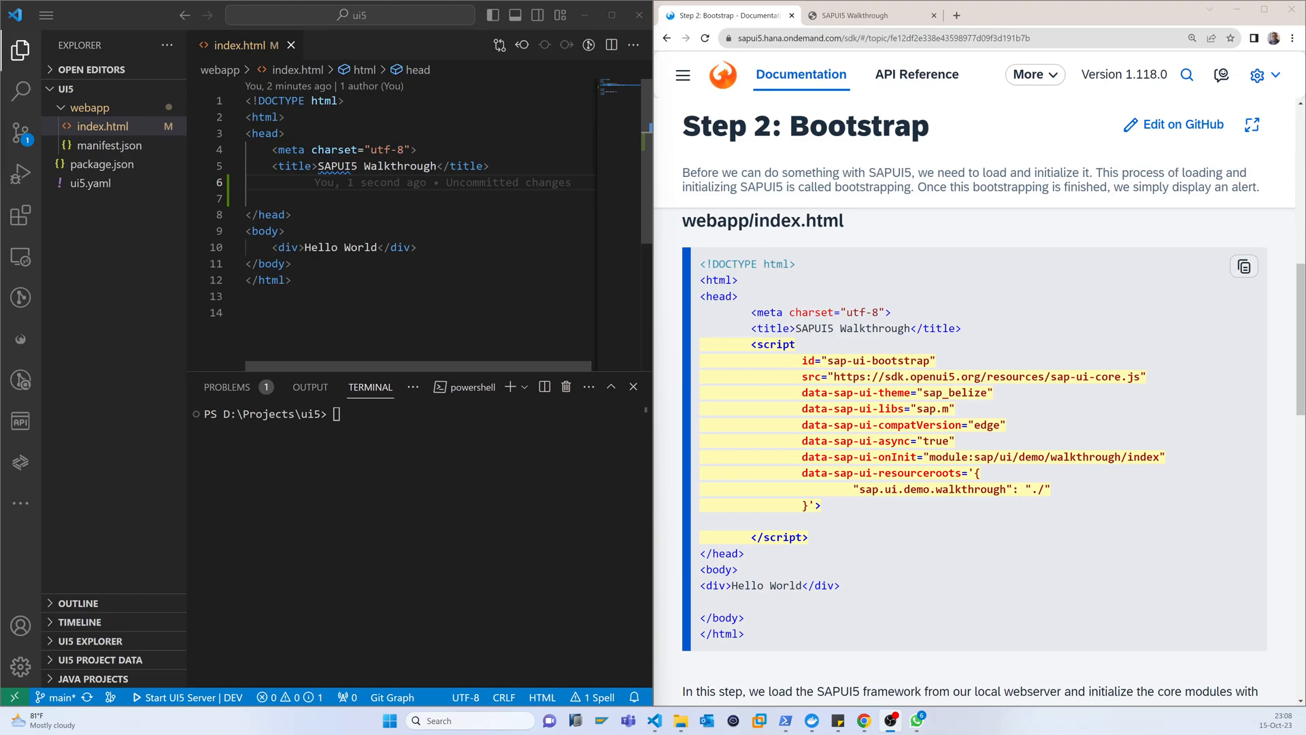
Step: Select the sap-ui-bootstrap script block on the tutorial page for copying into index.html's head
scroll(down, 3)
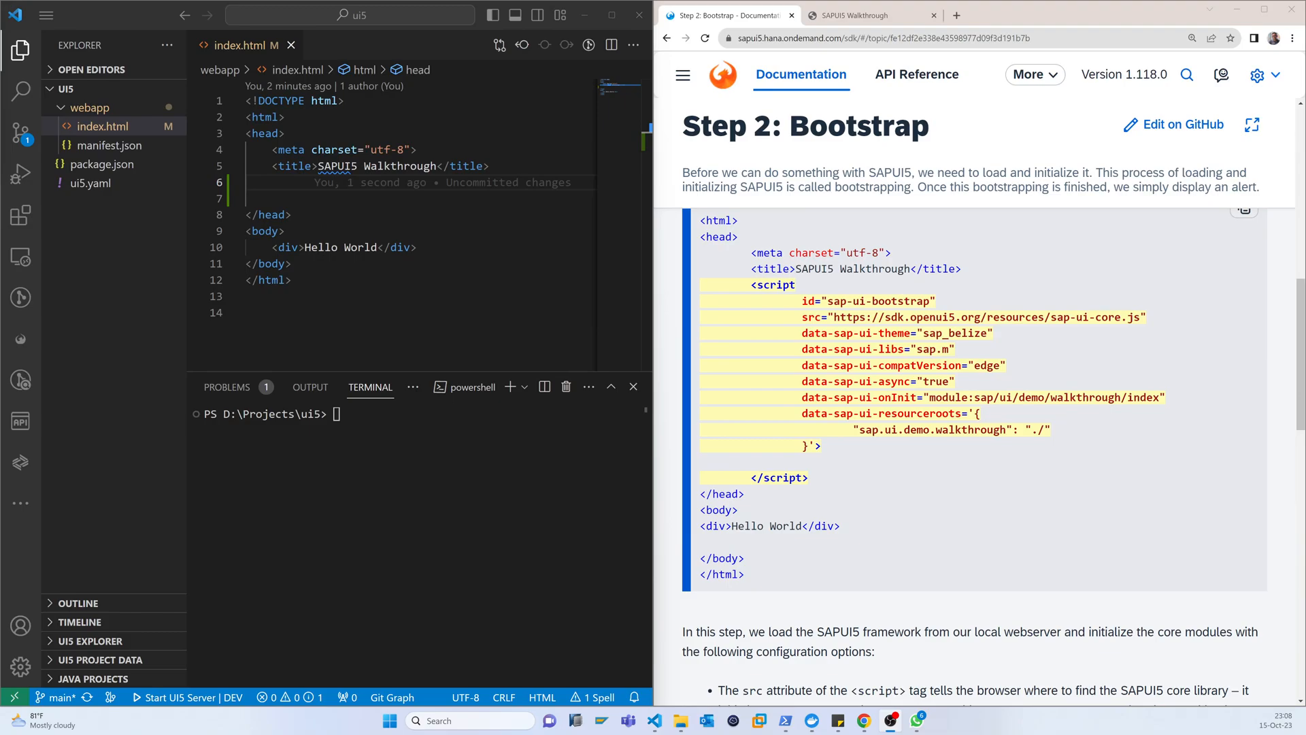
drag(758, 285, 808, 477)
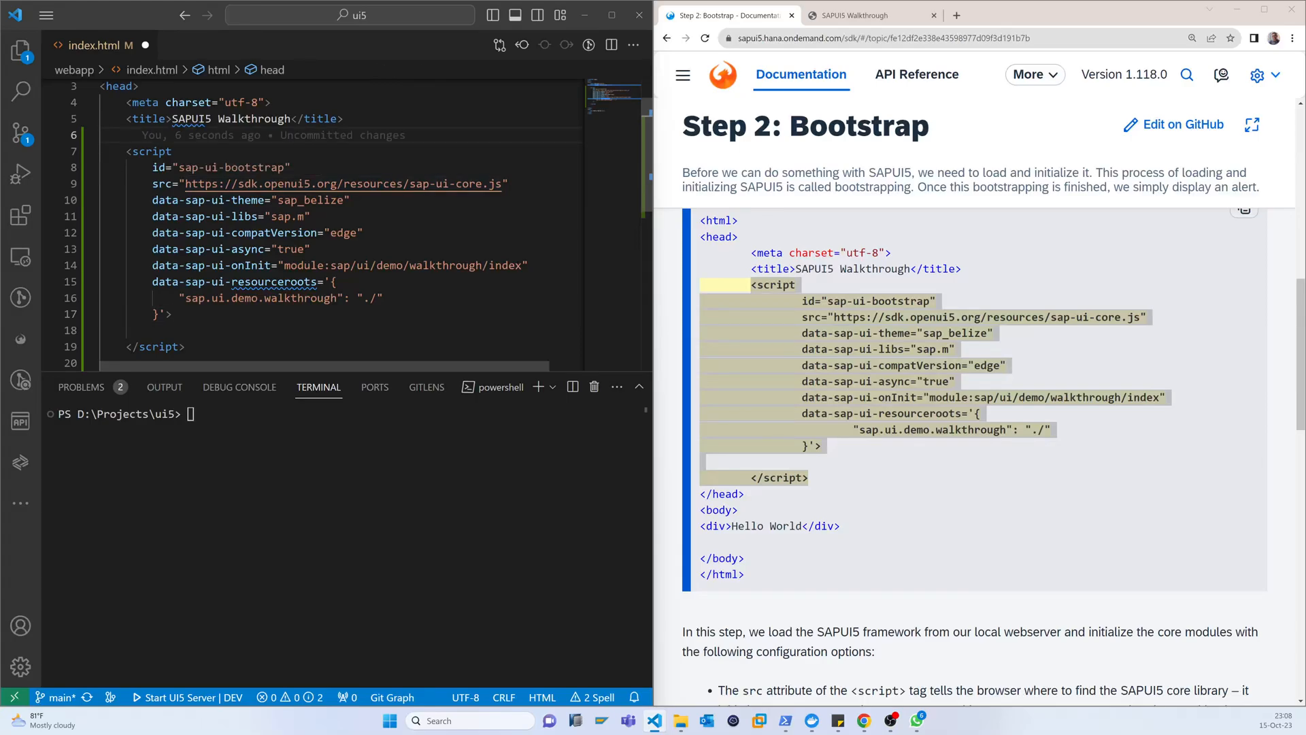
Step: Review the core source URL, sap.m library and other bootstrap attributes, then save index.html
double_click(342, 183)
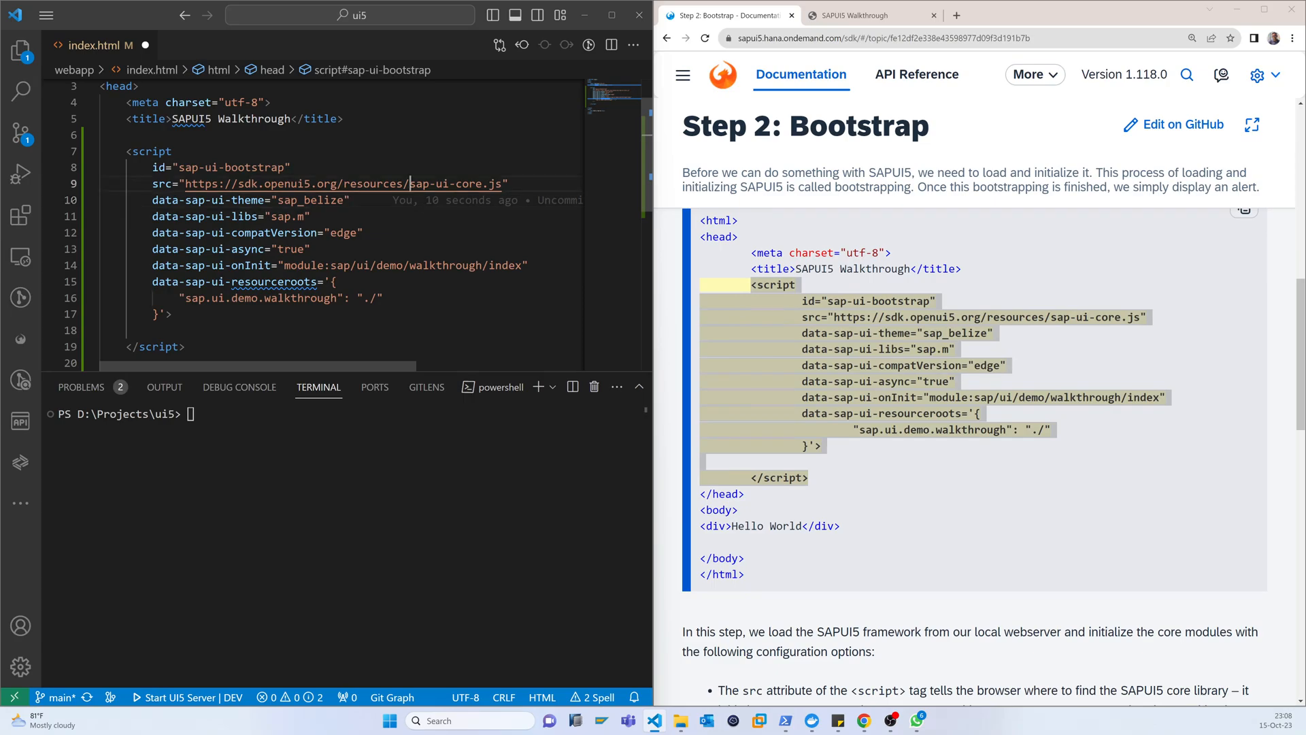
double_click(454, 184)
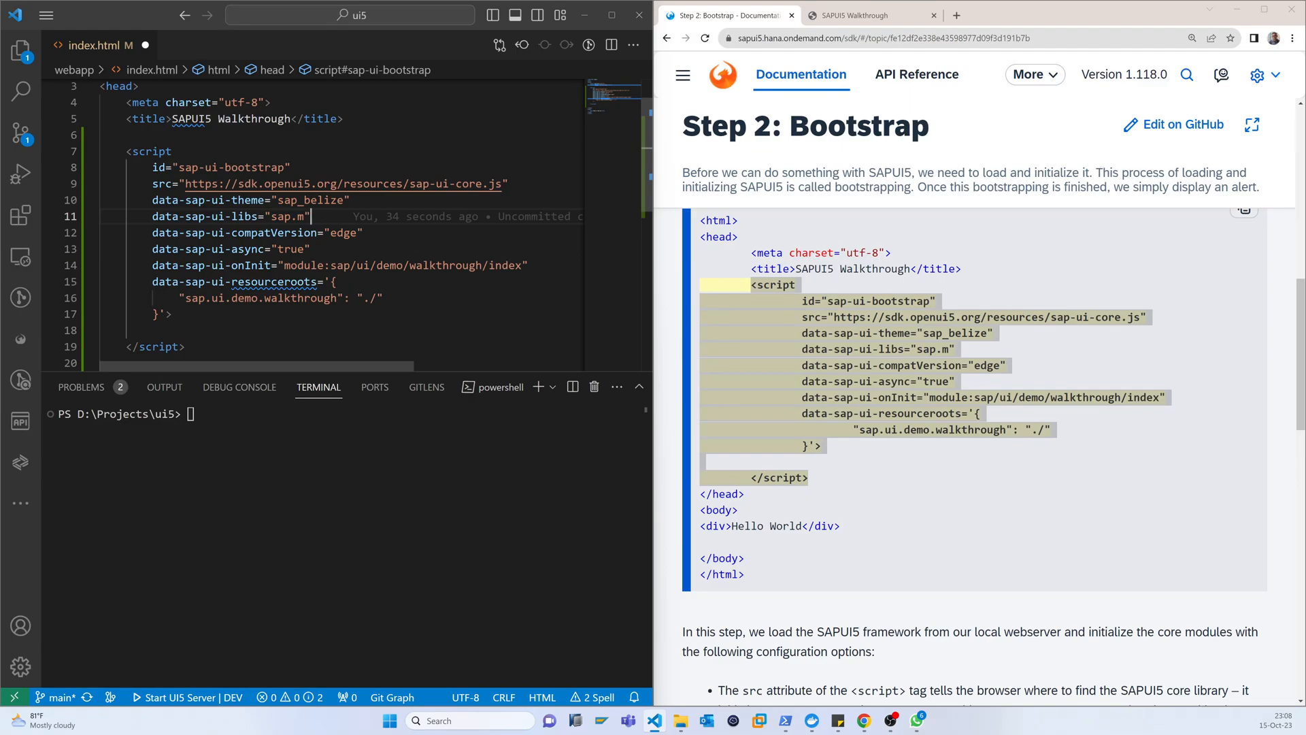
double_click(288, 216)
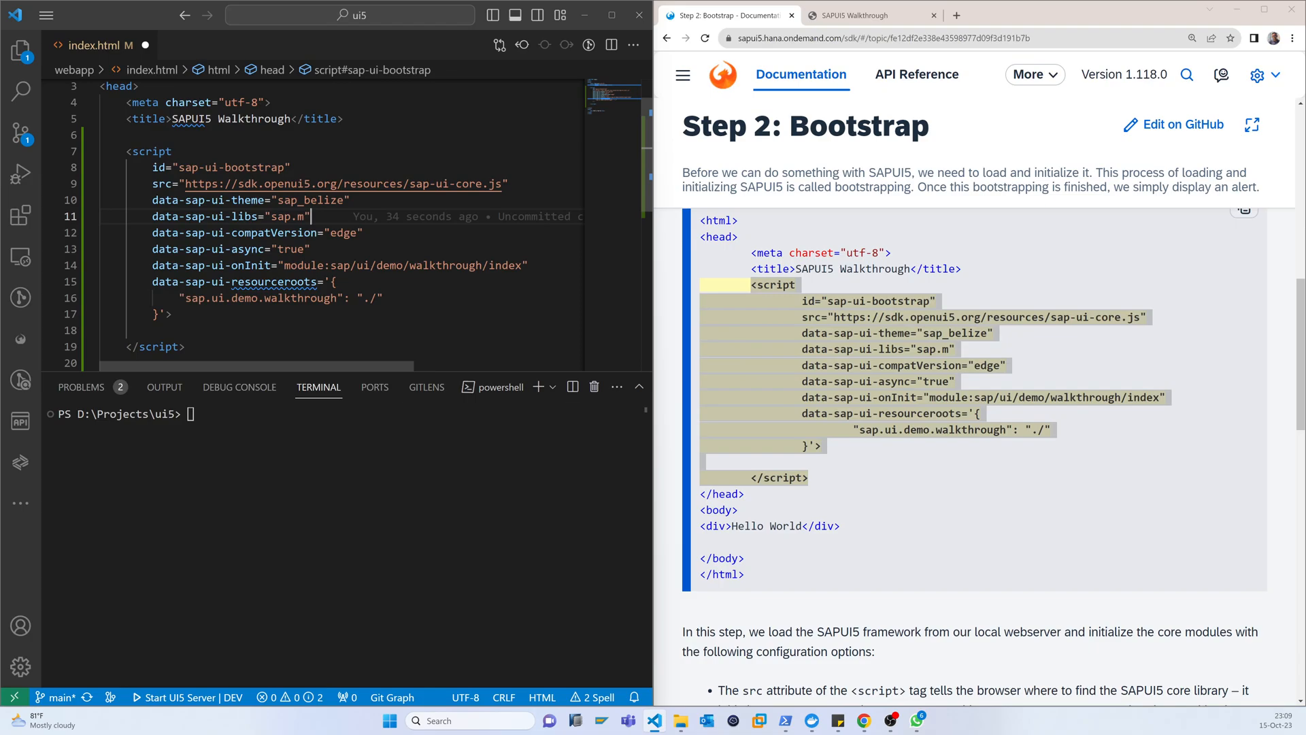
drag(282, 265, 418, 265)
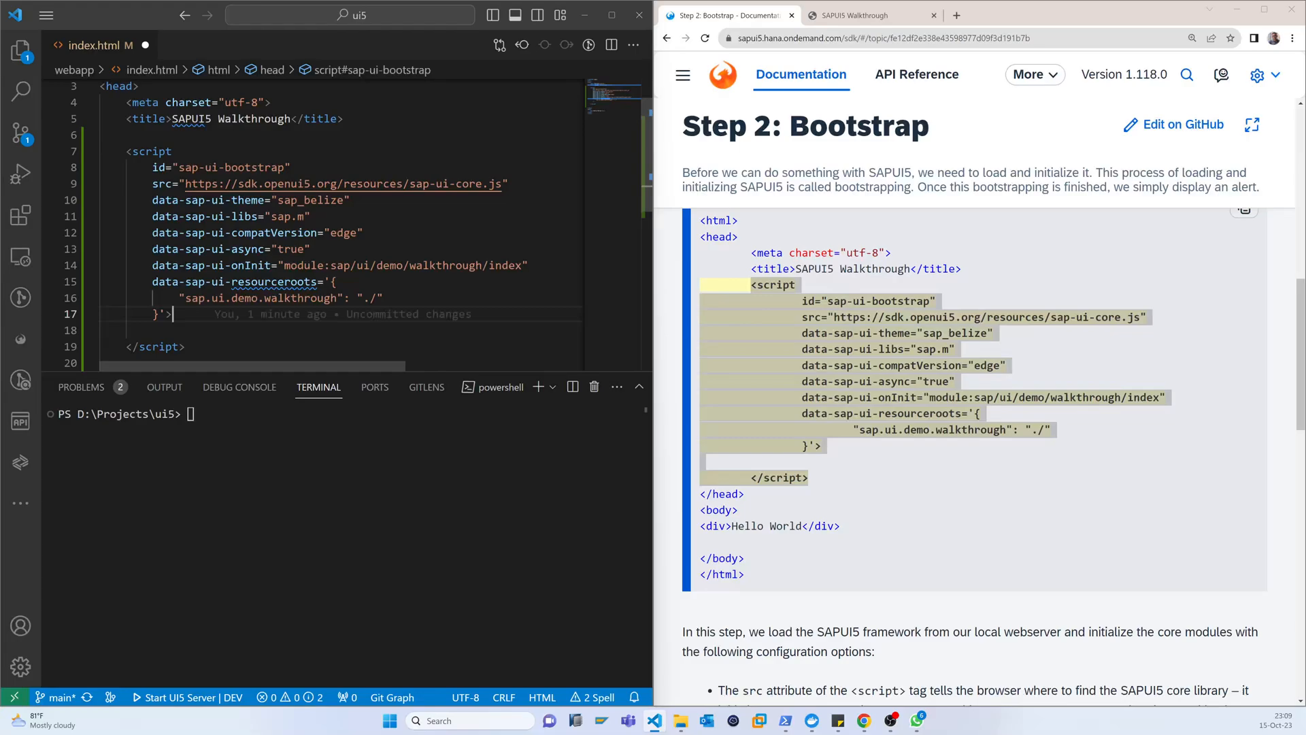
click(18, 50)
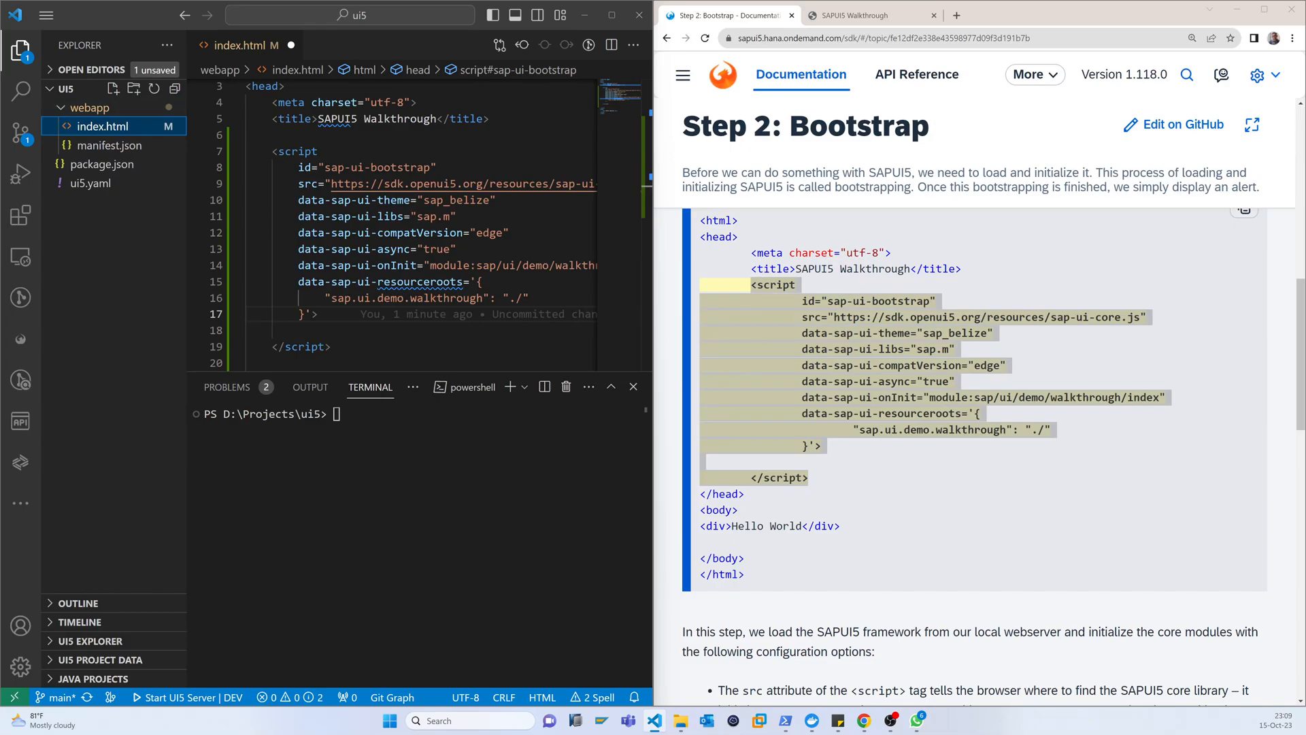
mouse_move(104, 126)
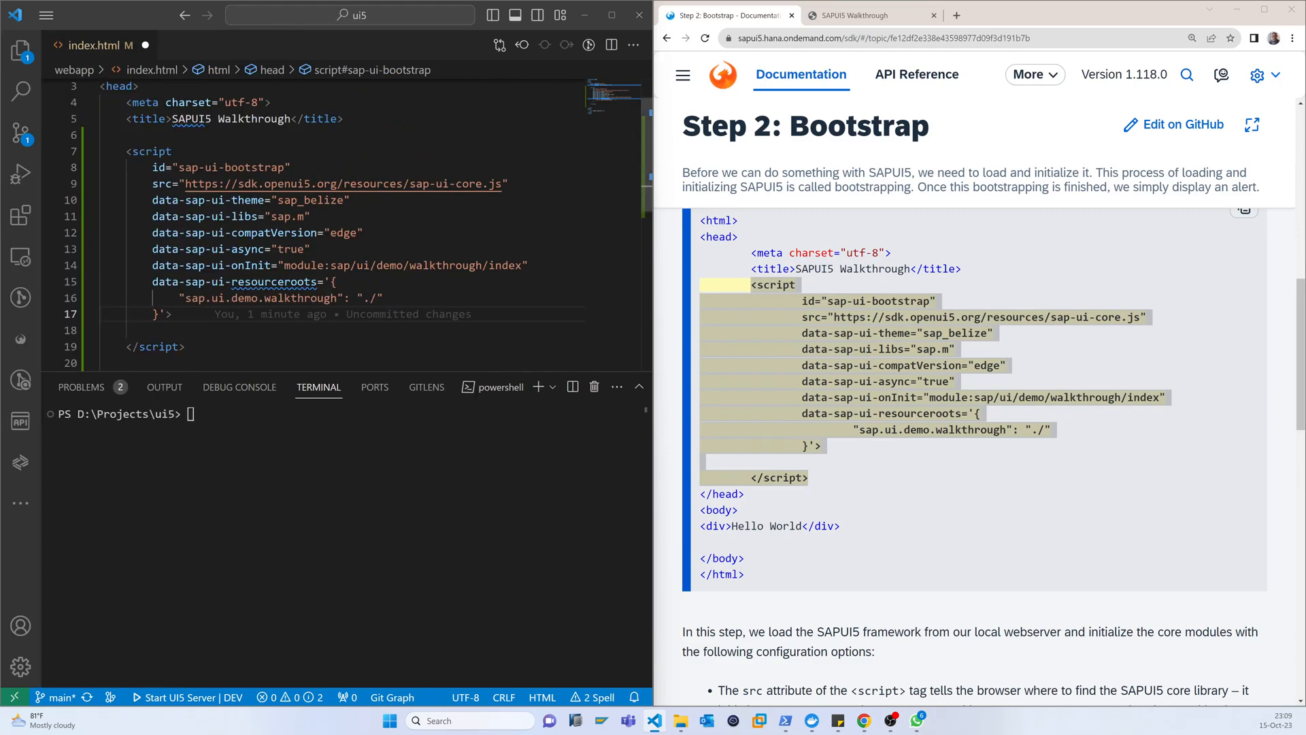
double_click(506, 265)
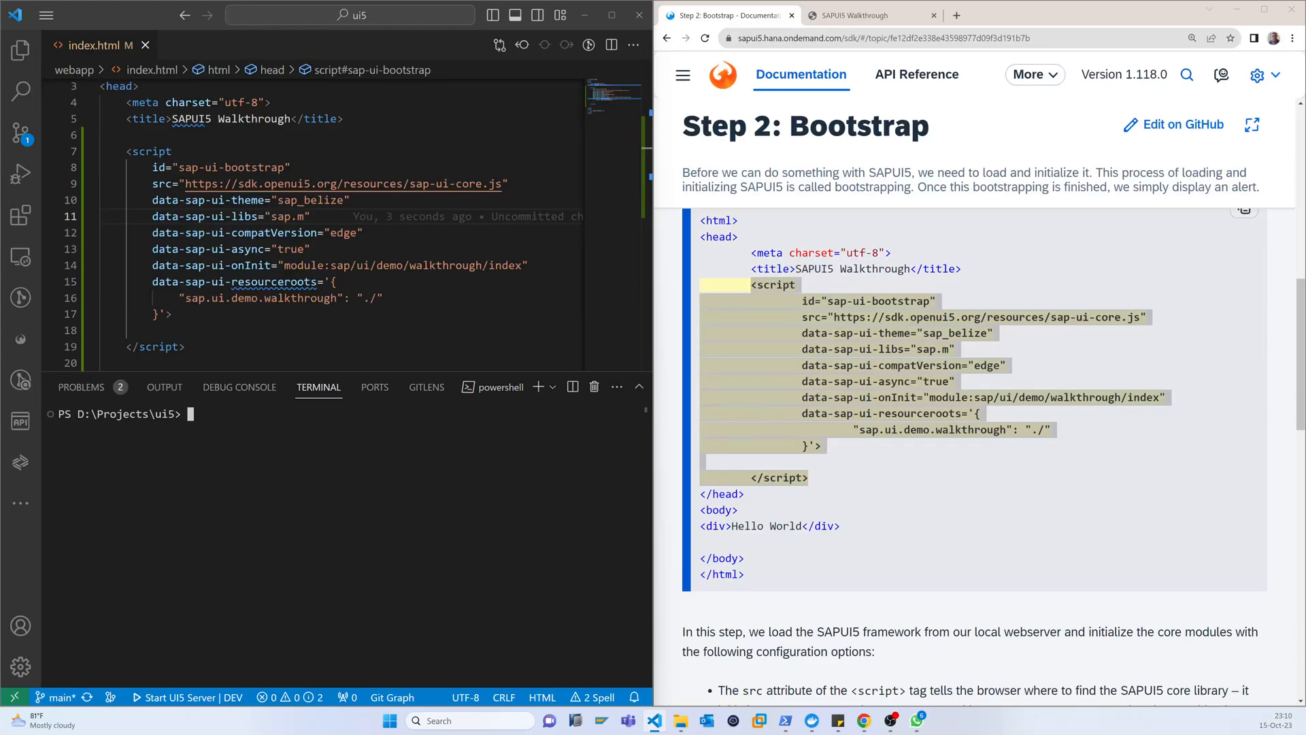
Step: Start the UI5 development server from the terminal and follow its localhost:8080 link
text(UI5 serve)
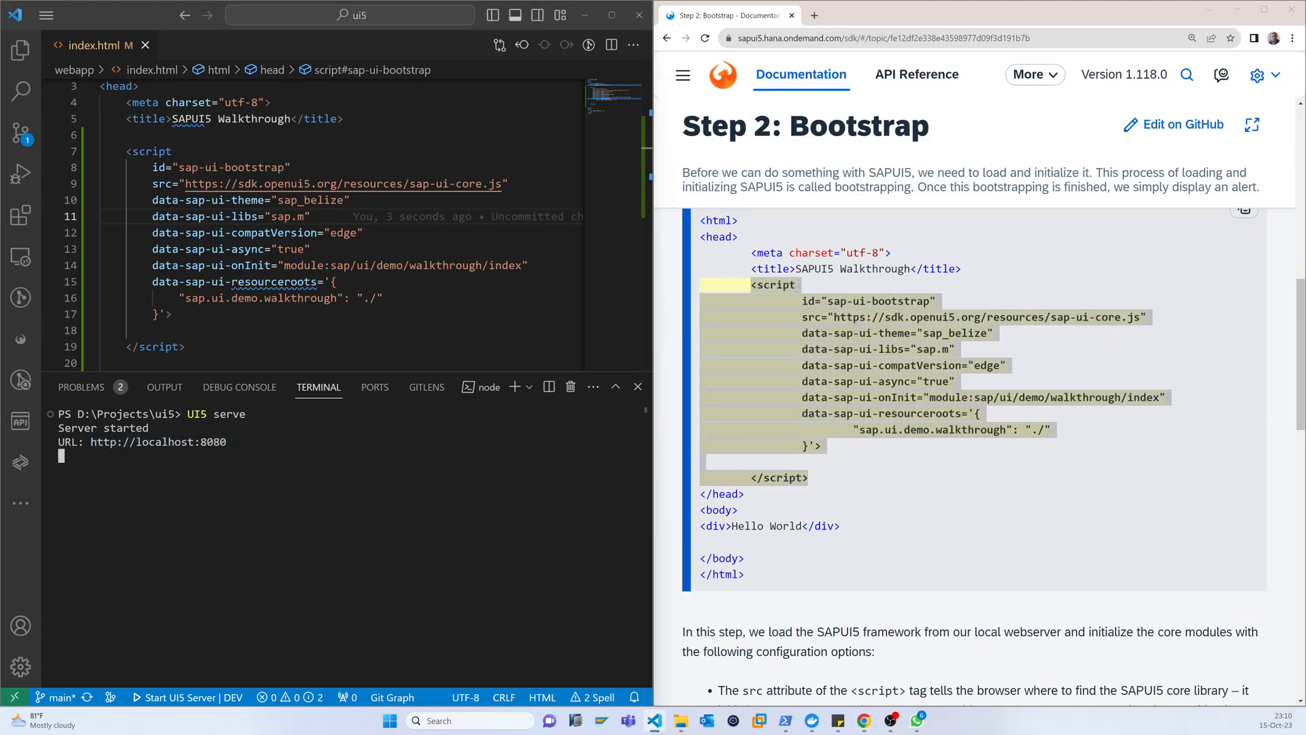
click(957, 15)
text(localhost:8080)
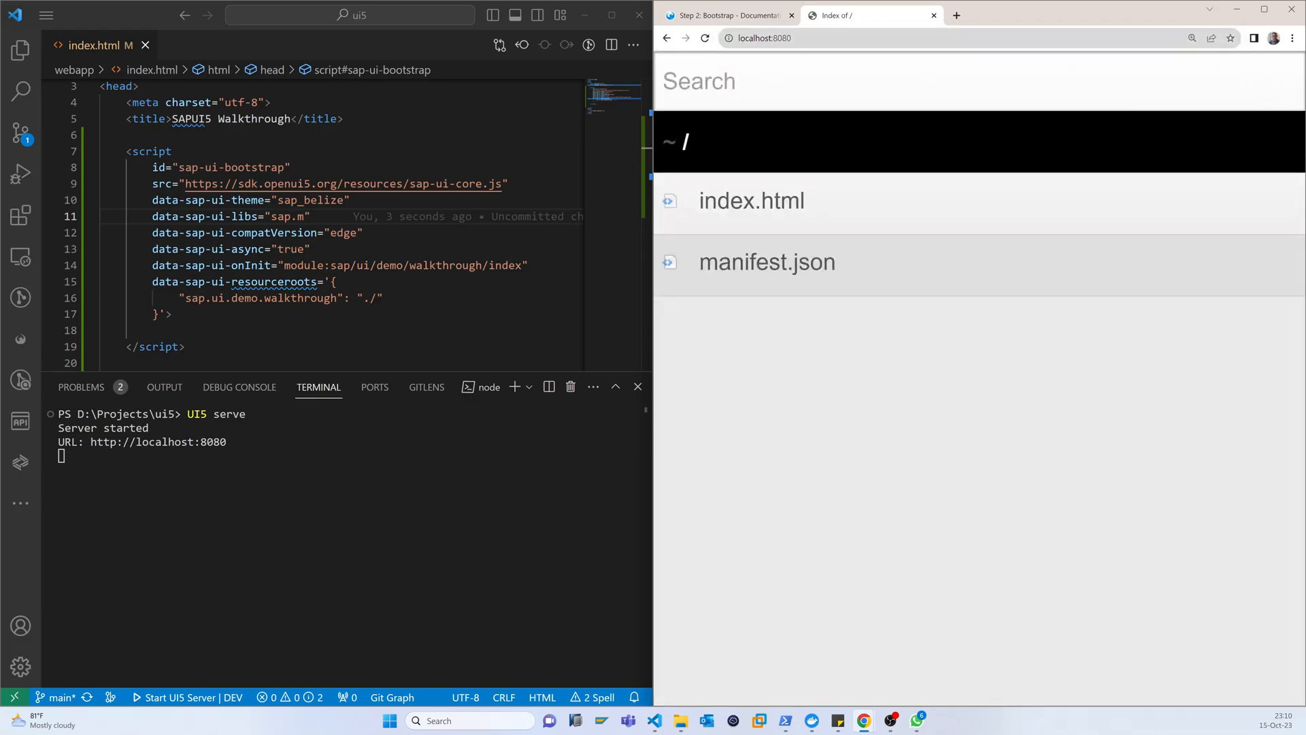
Step: Load index.html from the server listing, inspect the missing index.js console errors, and return to the tutorial
click(751, 200)
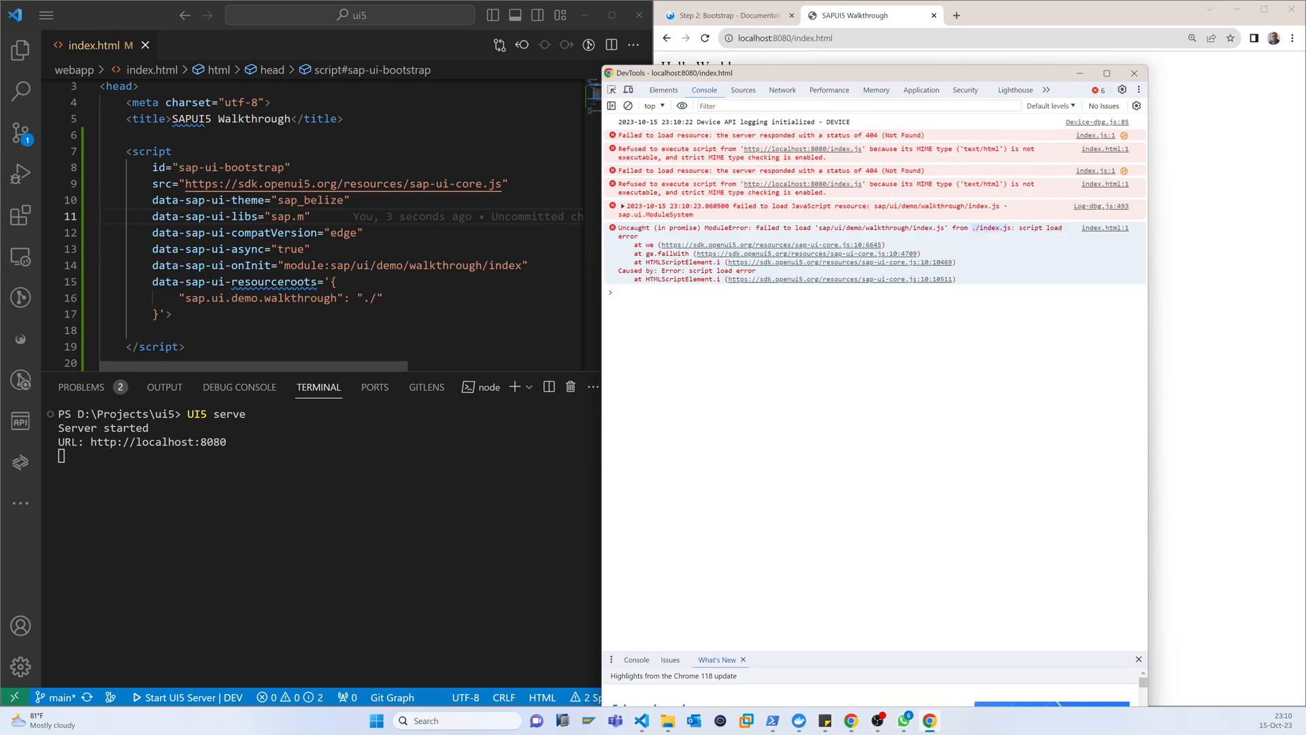
click(21, 50)
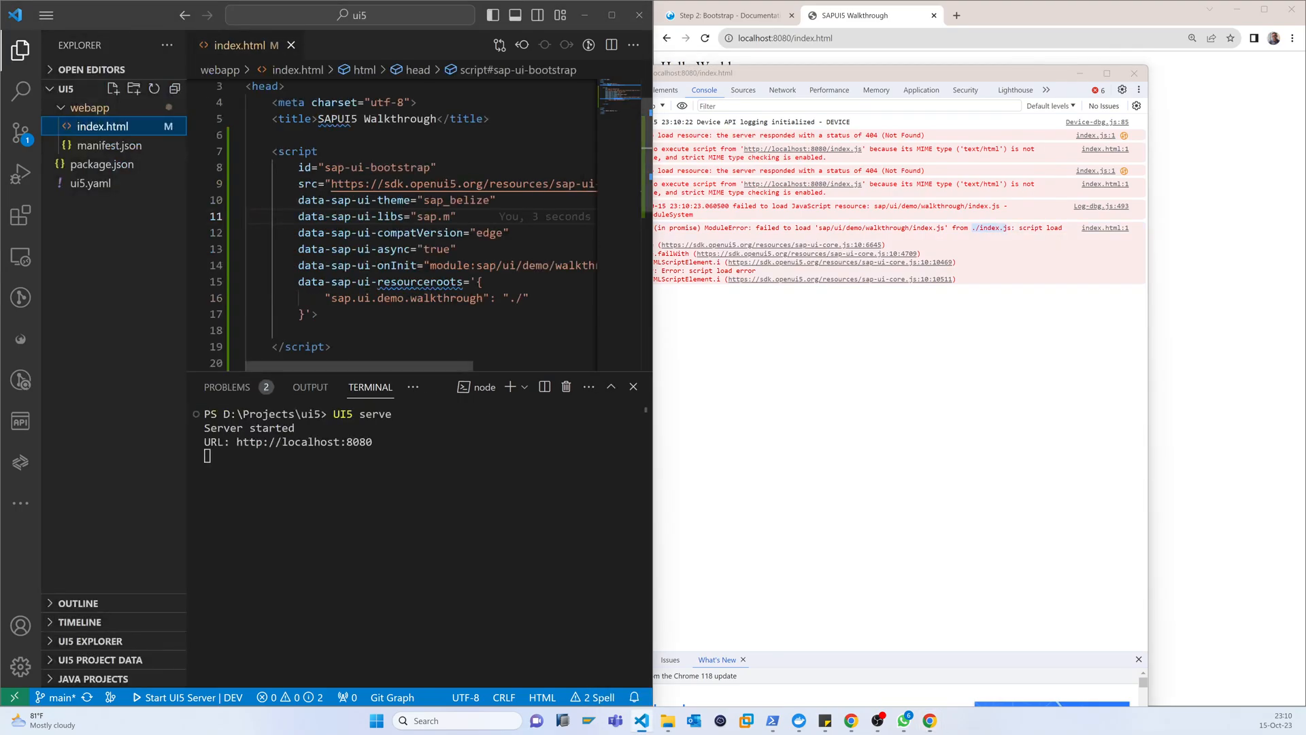
click(89, 106)
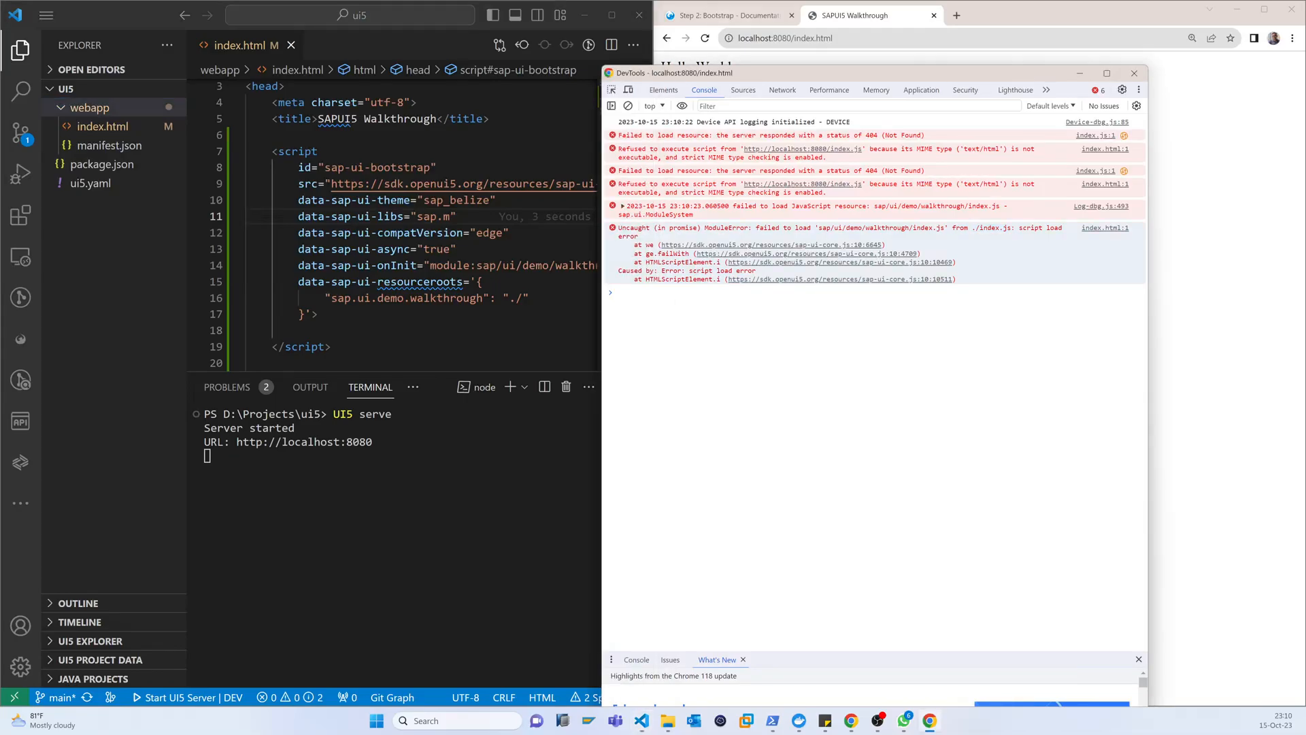
click(725, 15)
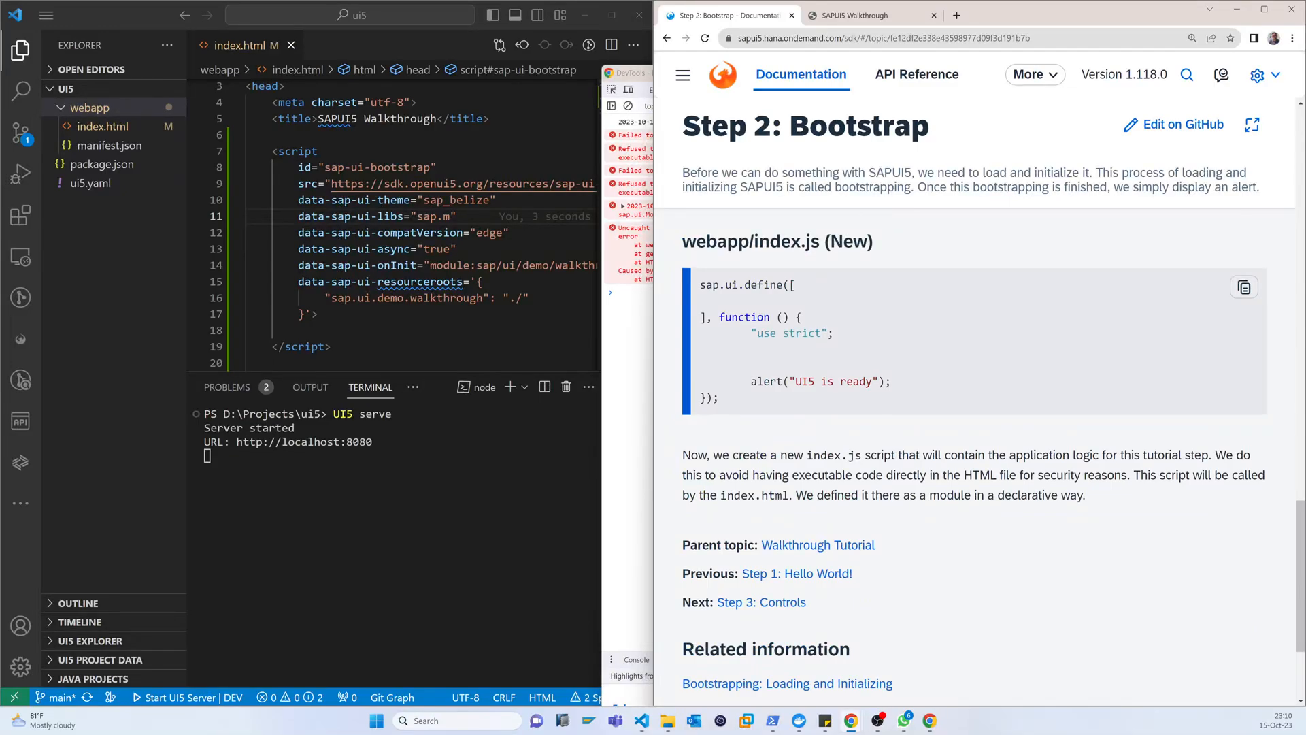
Step: Create webapp/index.js with the tutorial's sap.ui.define code that alerts 'UI5 is ready'
double_click(785, 242)
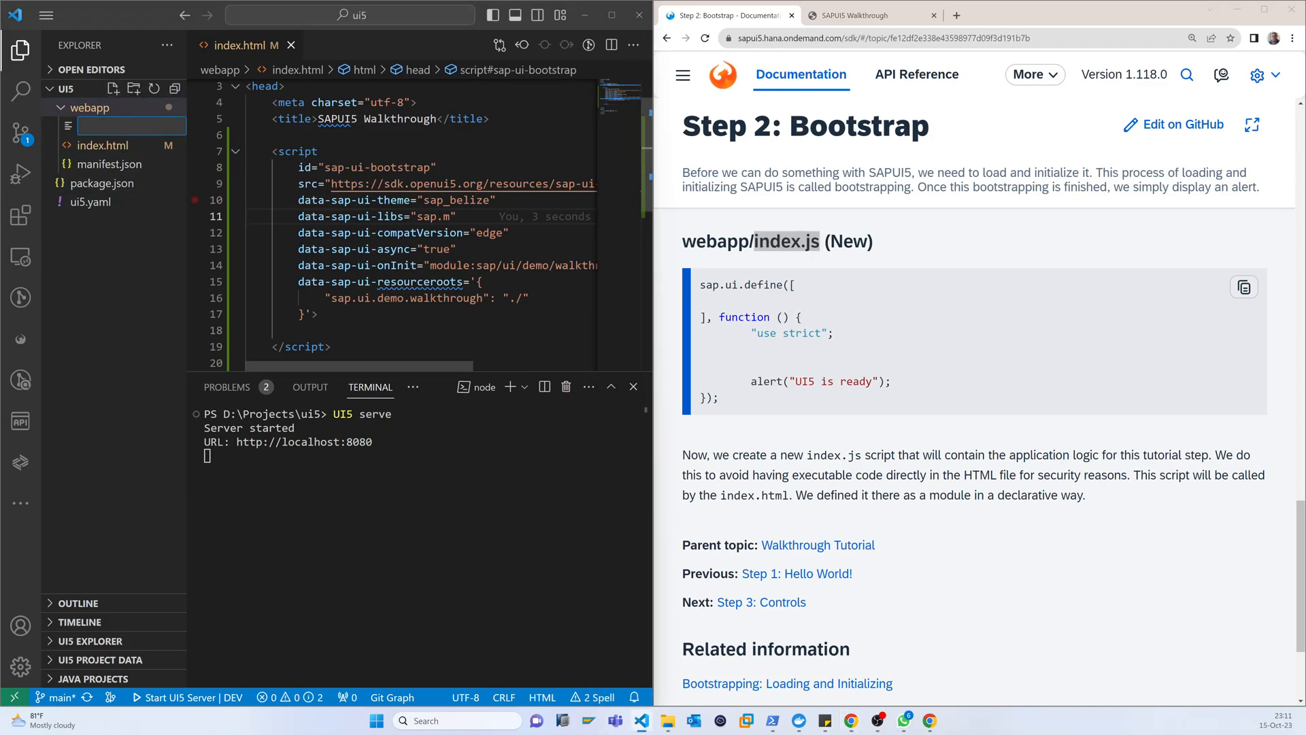
text(index.js)
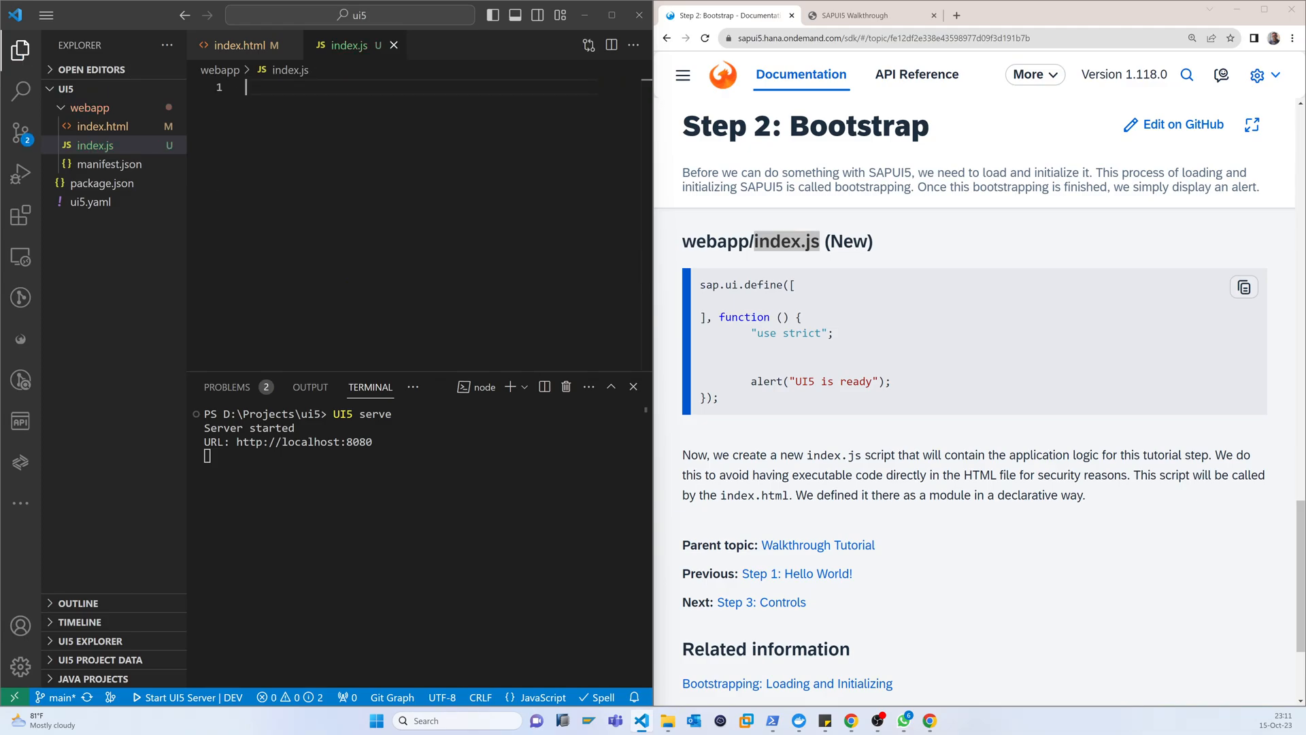
click(1244, 287)
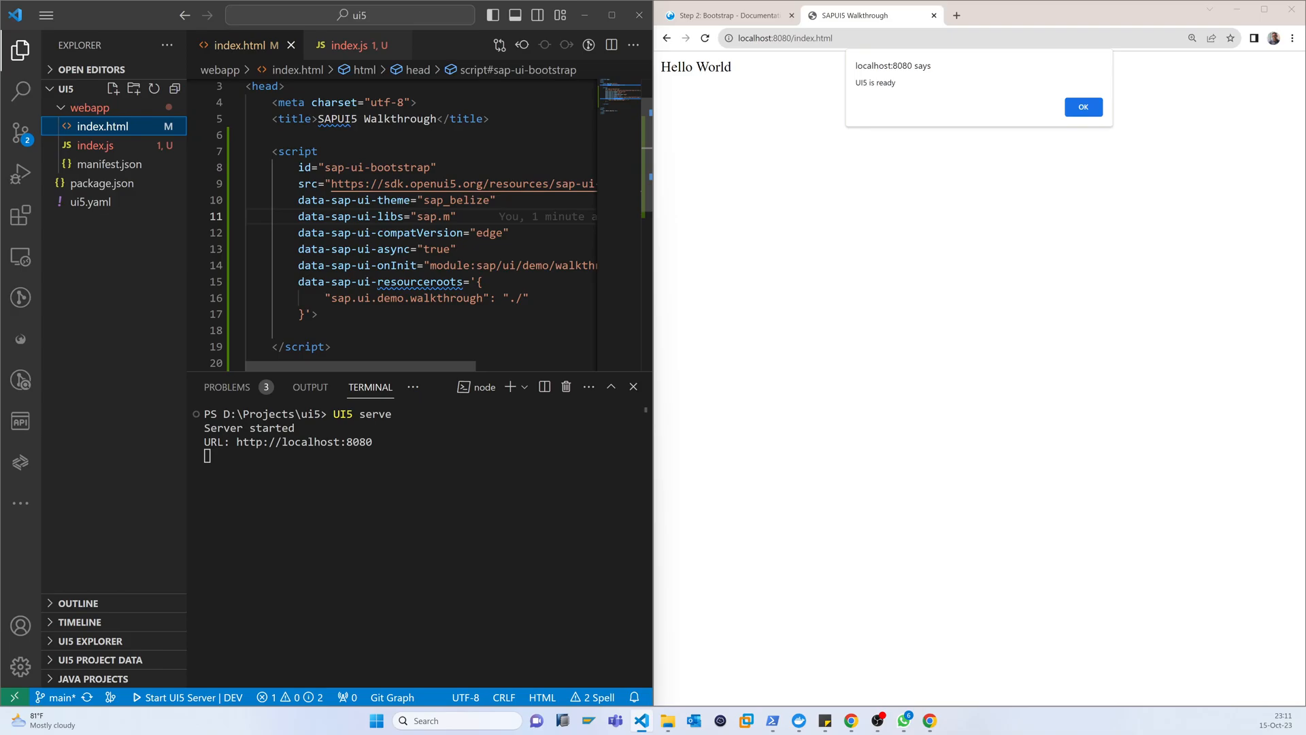
Step: Dismiss the 'UI5 is ready' alert and re-check the bootstrap script tag in index.html
drag(268, 151, 317, 314)
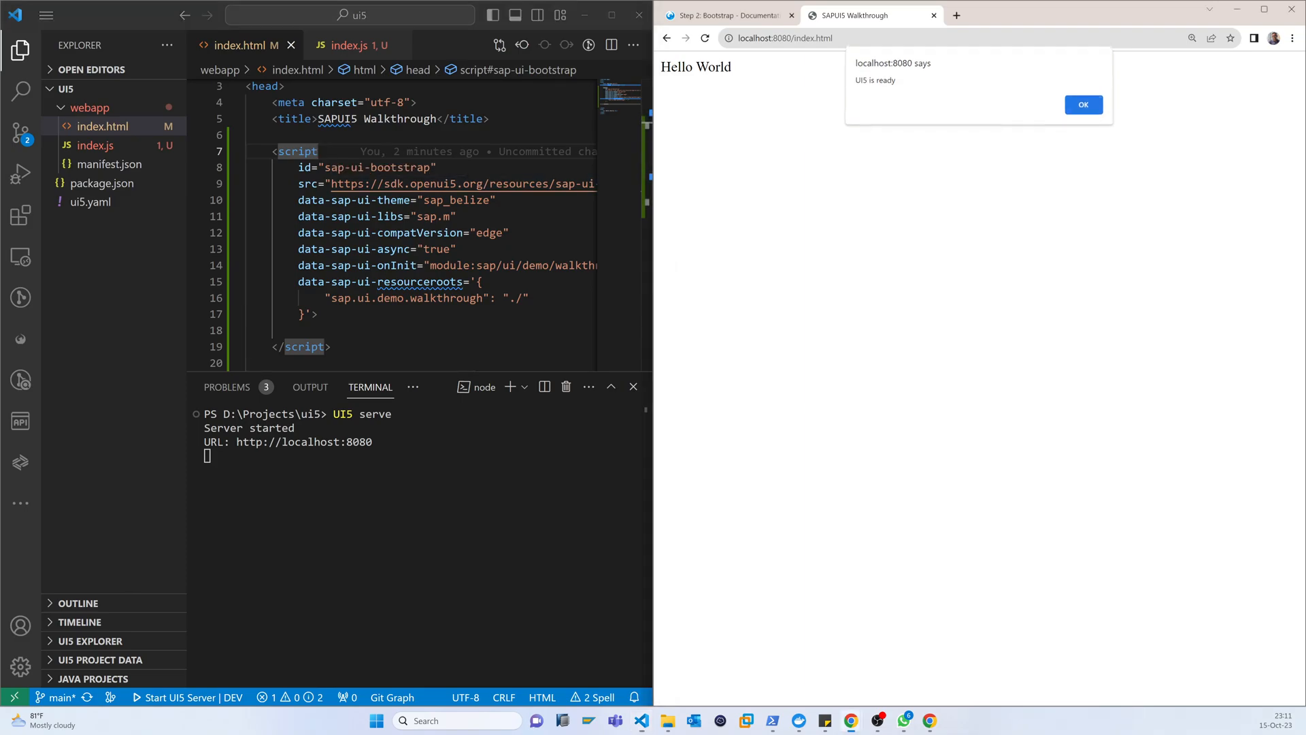
click(1081, 105)
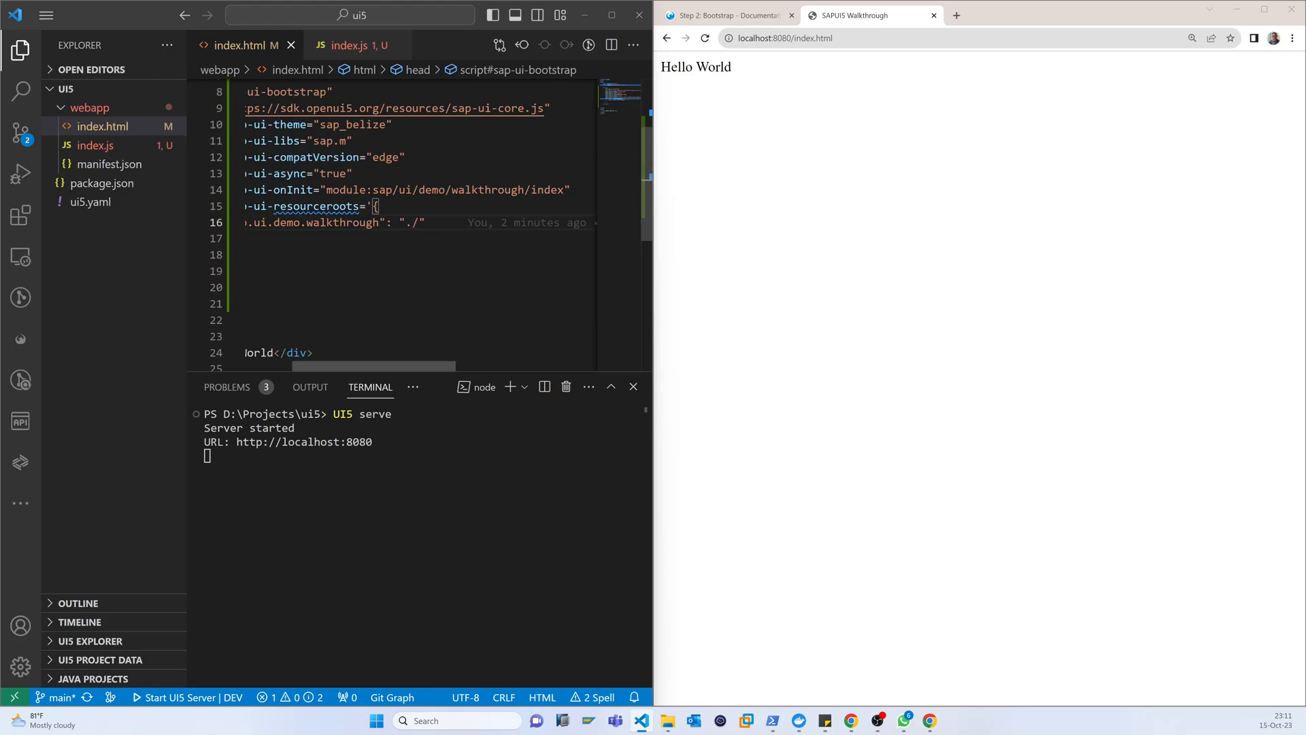
scroll(right, 3)
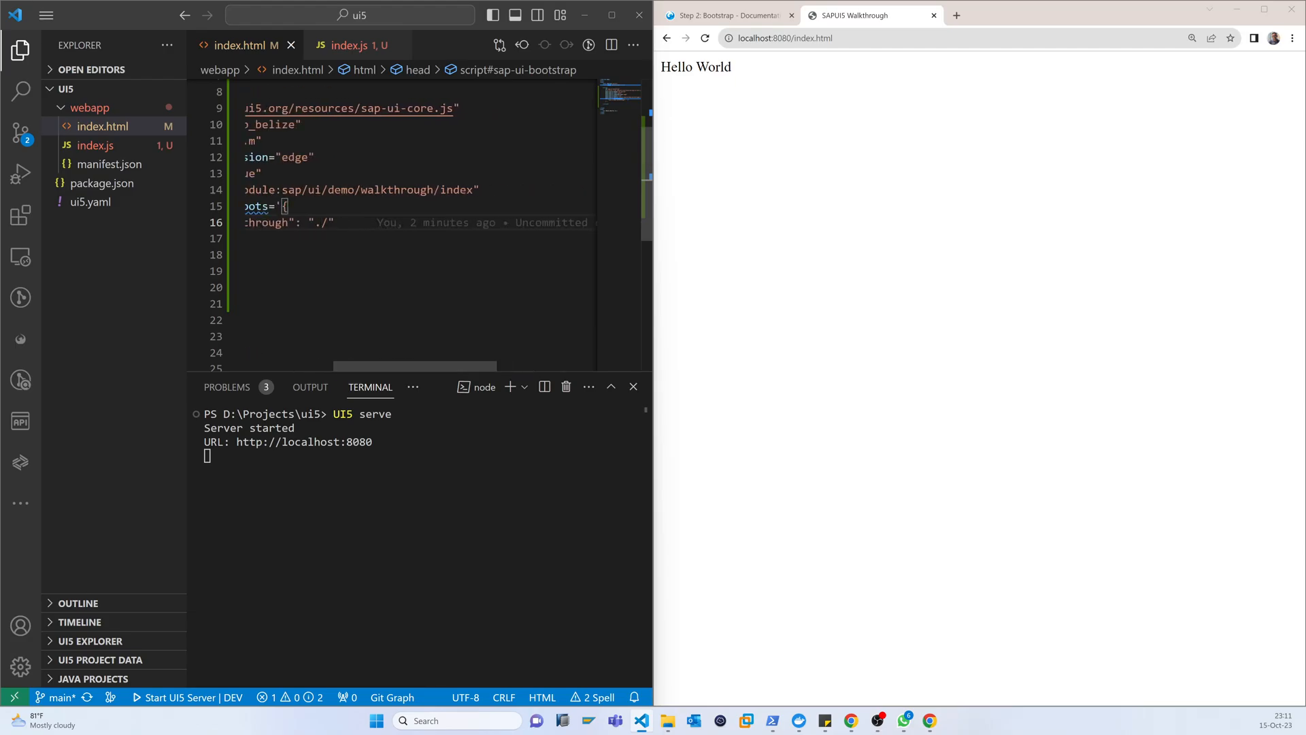
double_click(457, 190)
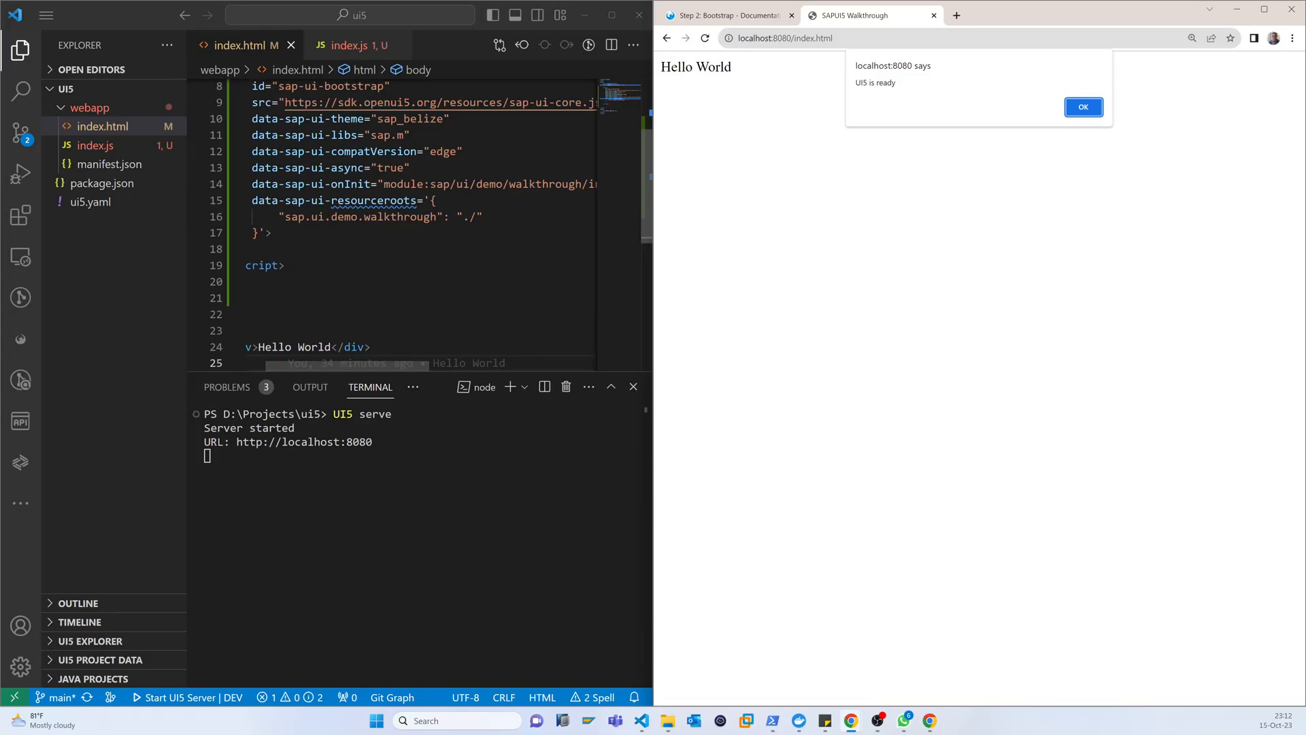
Step: Dismiss the alert after a second reload and go back to the tutorial's Bootstrap step
click(1082, 106)
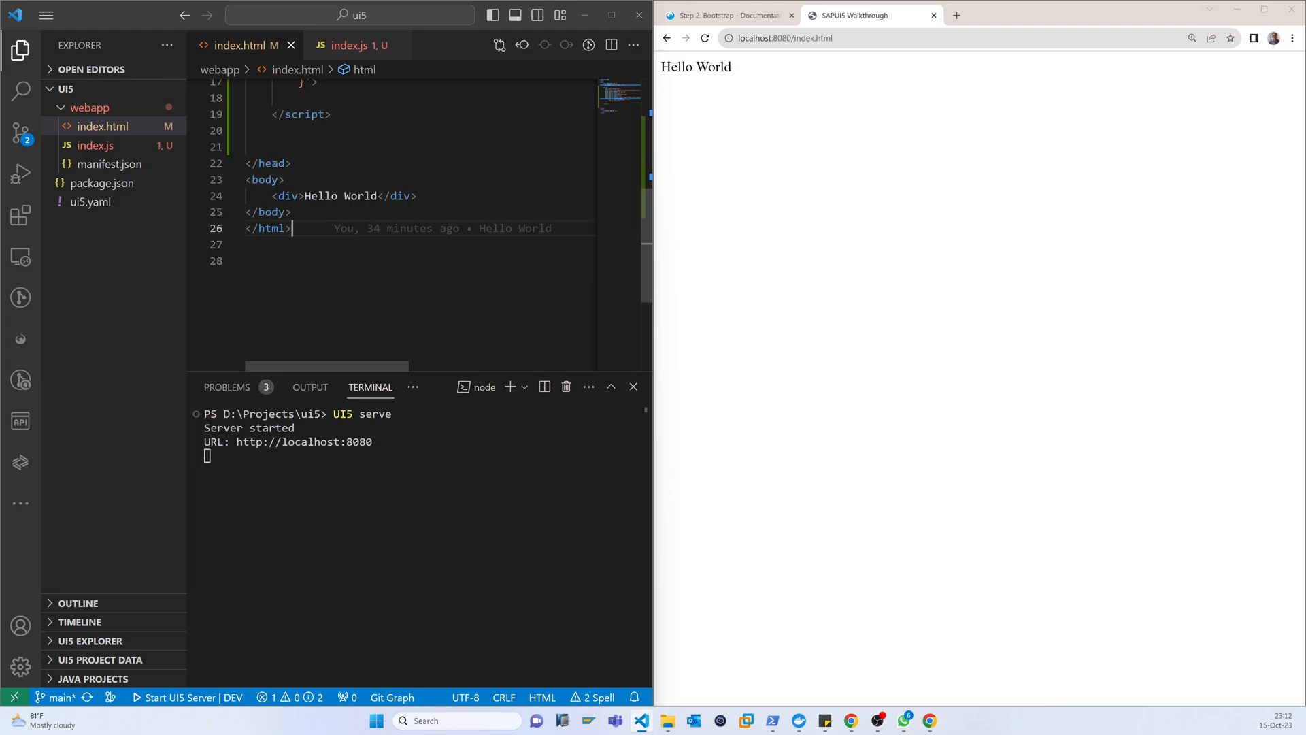
click(730, 15)
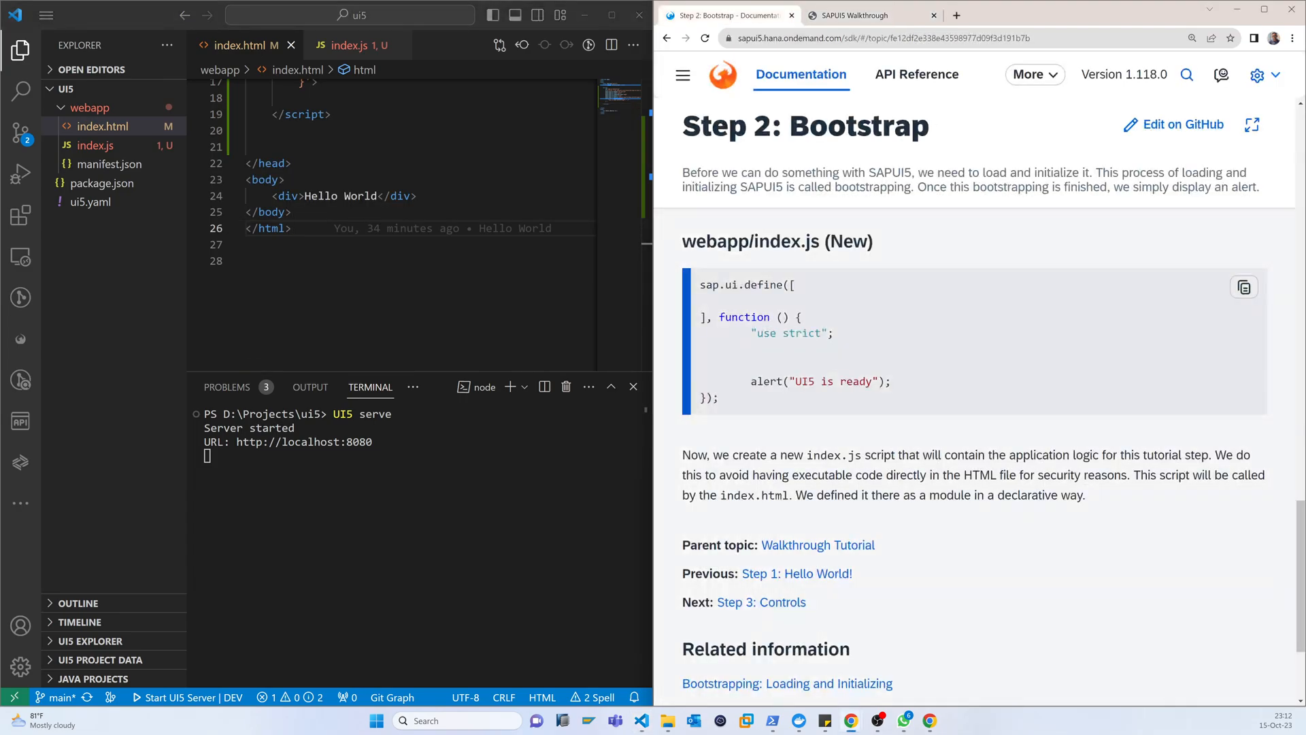